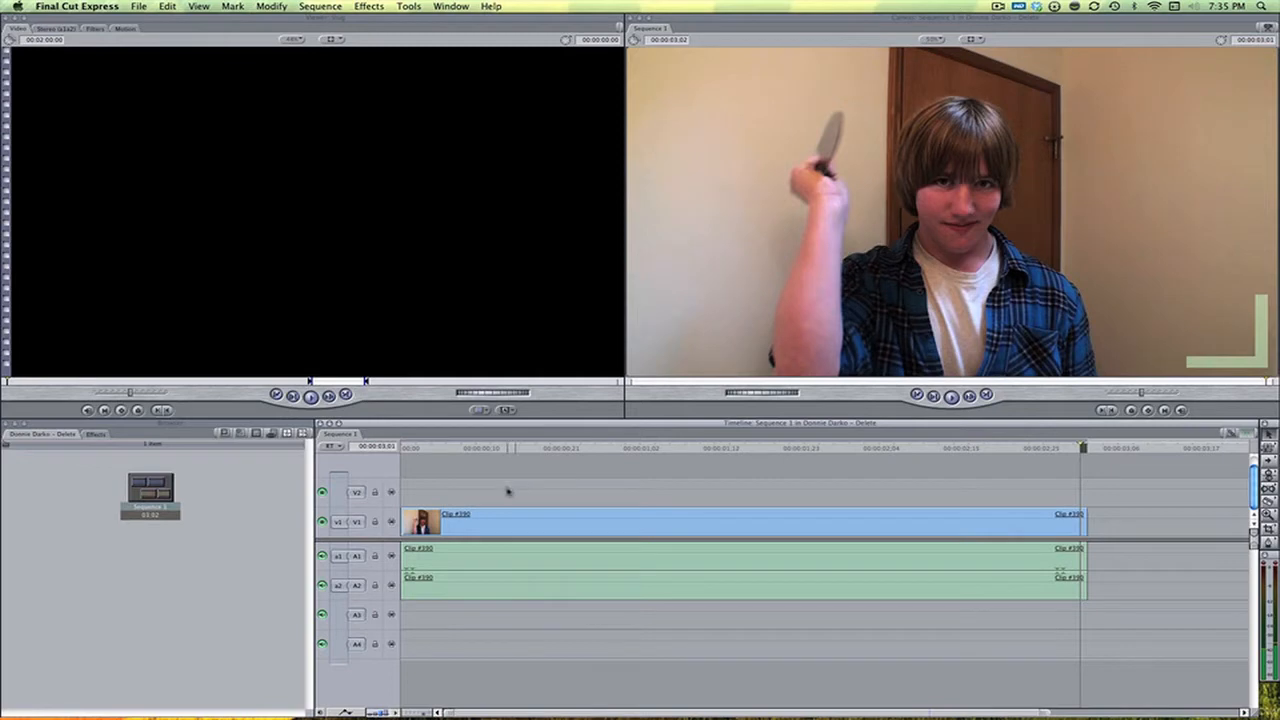
pyautogui.moveTo(490, 473)
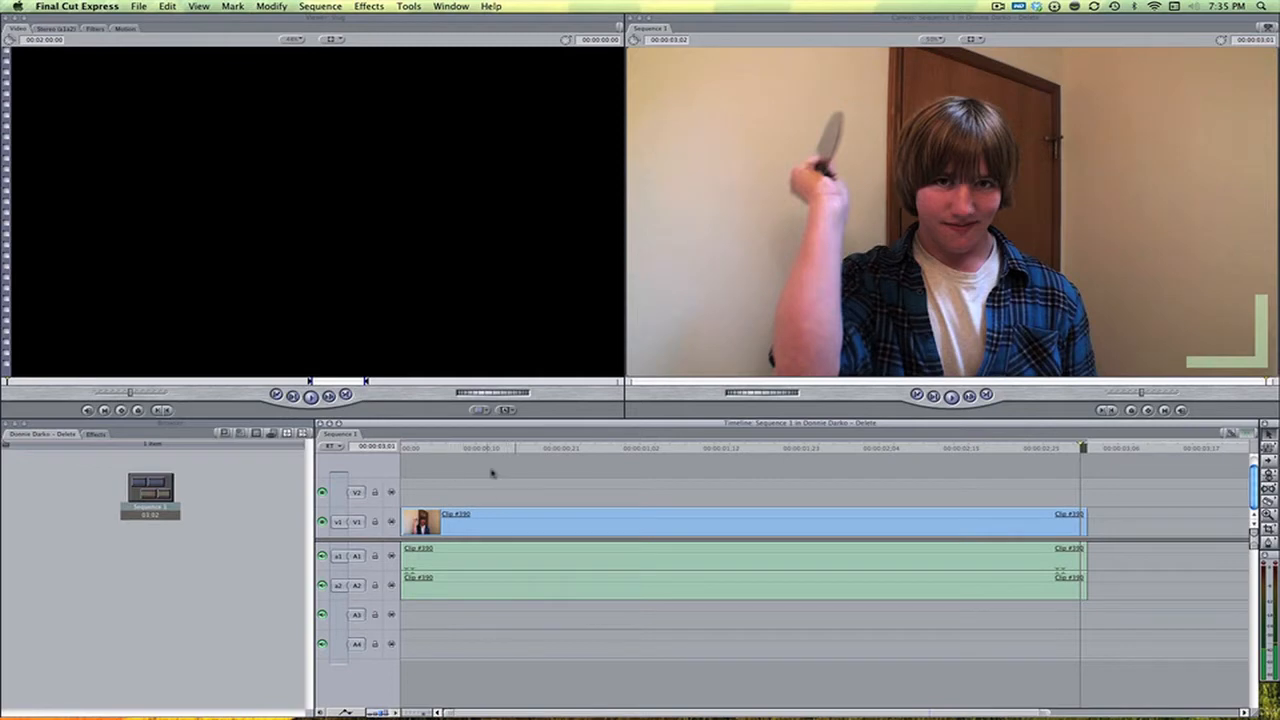
pyautogui.moveTo(597, 446)
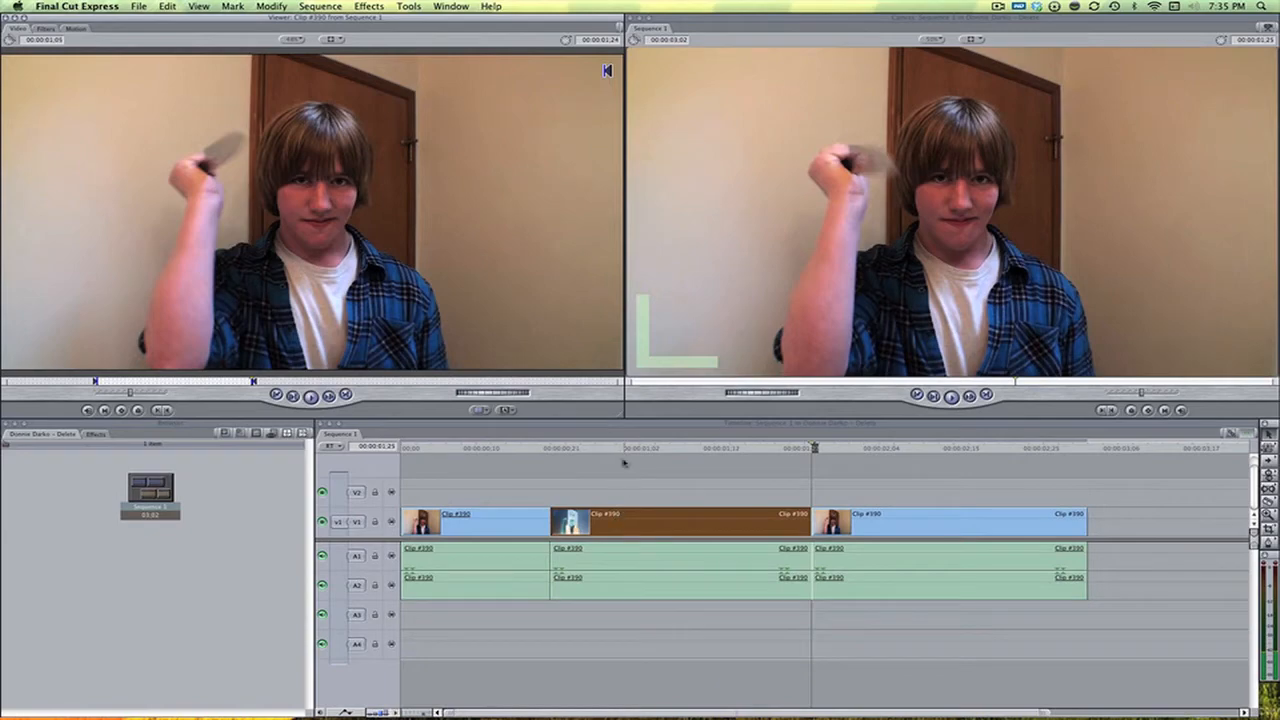
# Apply the Pond Ripple distortion filter to the middle clip piece via the Effects menu.
pyautogui.click(369, 6)
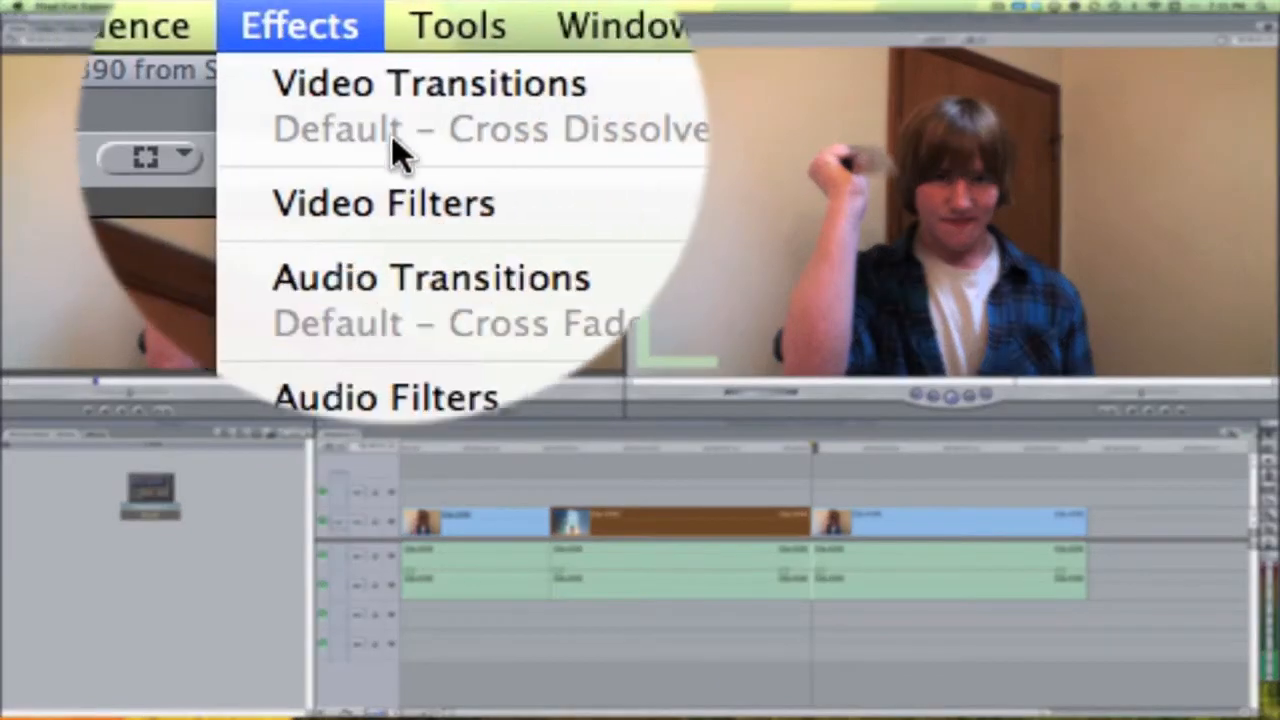
pyautogui.click(382, 203)
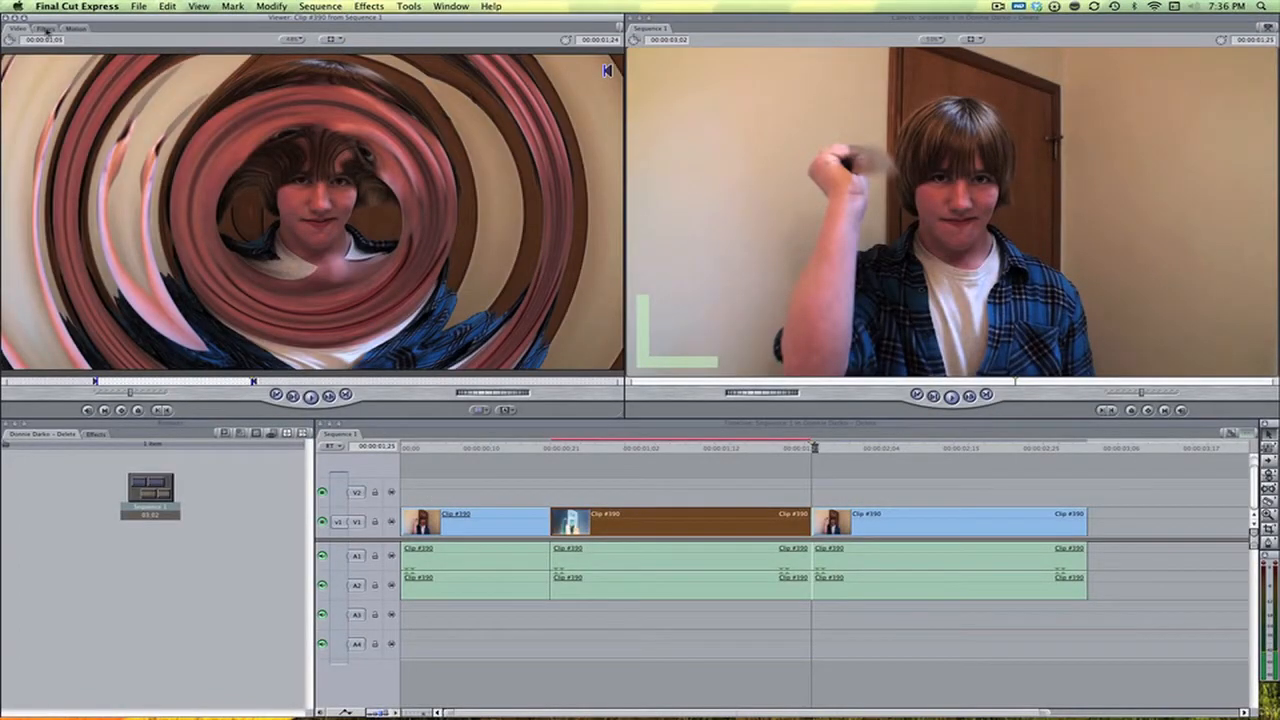
# Display the Pond Ripple filter's parameters in the Viewer's Filters tab.
pyautogui.click(45, 28)
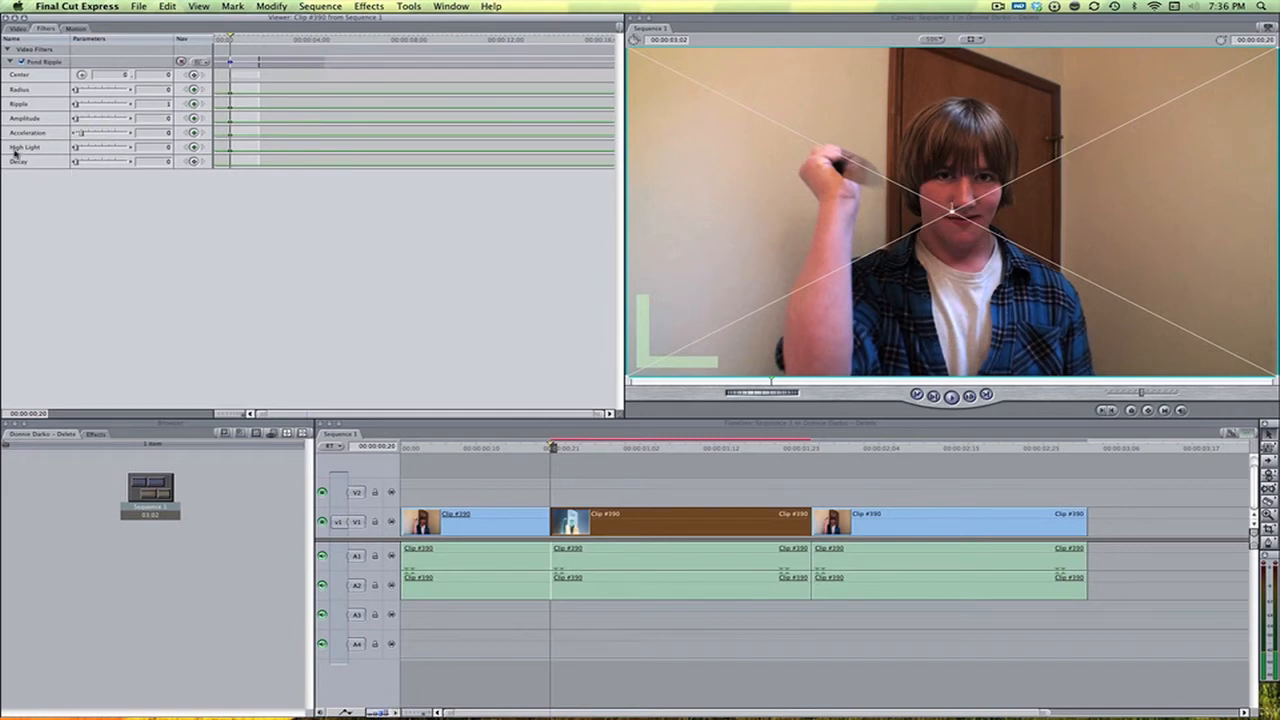
pyautogui.moveTo(62, 152)
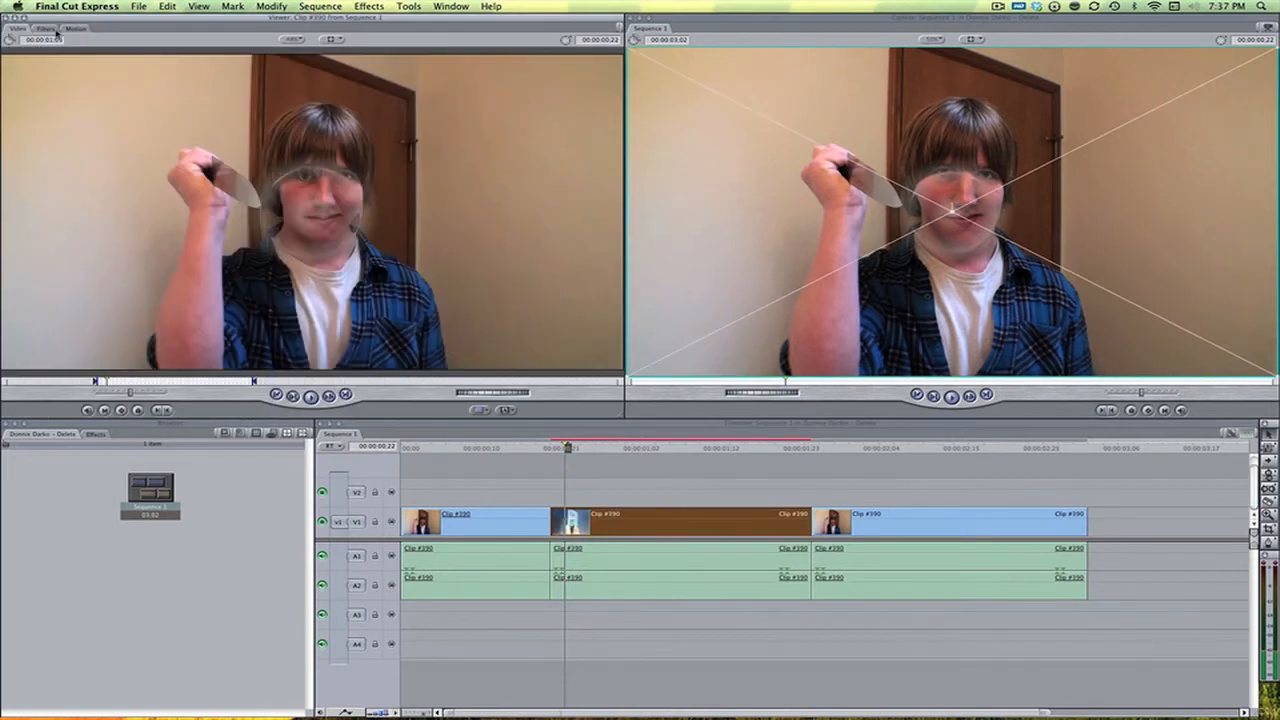
# Drag the Pond Ripple centre point from frame centre toward the knife blade on the face.
pyautogui.click(46, 28)
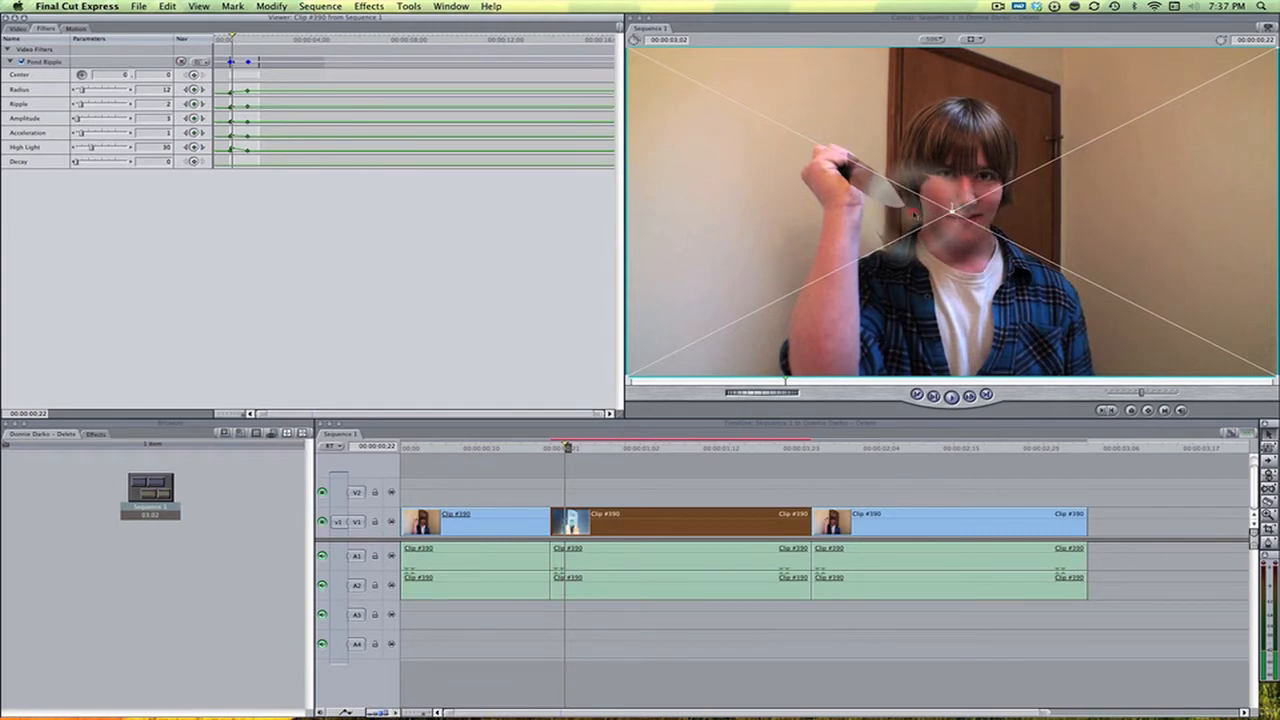
pyautogui.moveTo(950, 210); pyautogui.dragTo(910, 205)
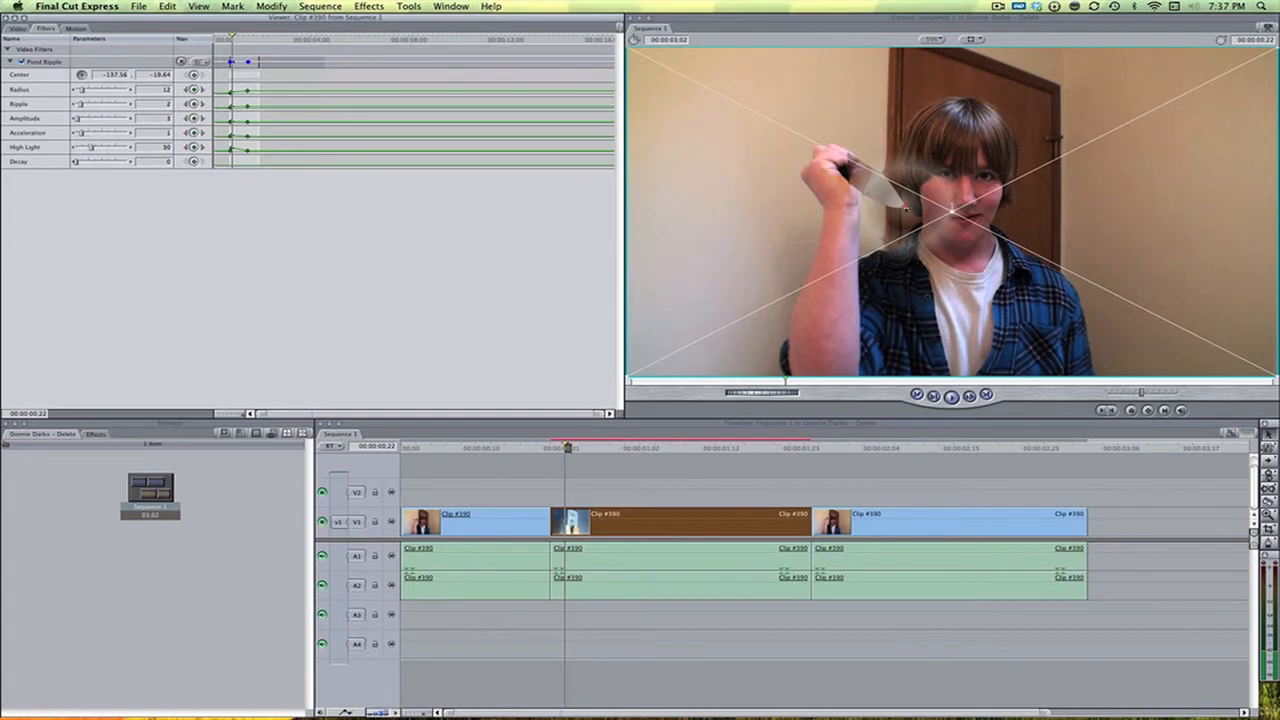
pyautogui.moveTo(758, 449)
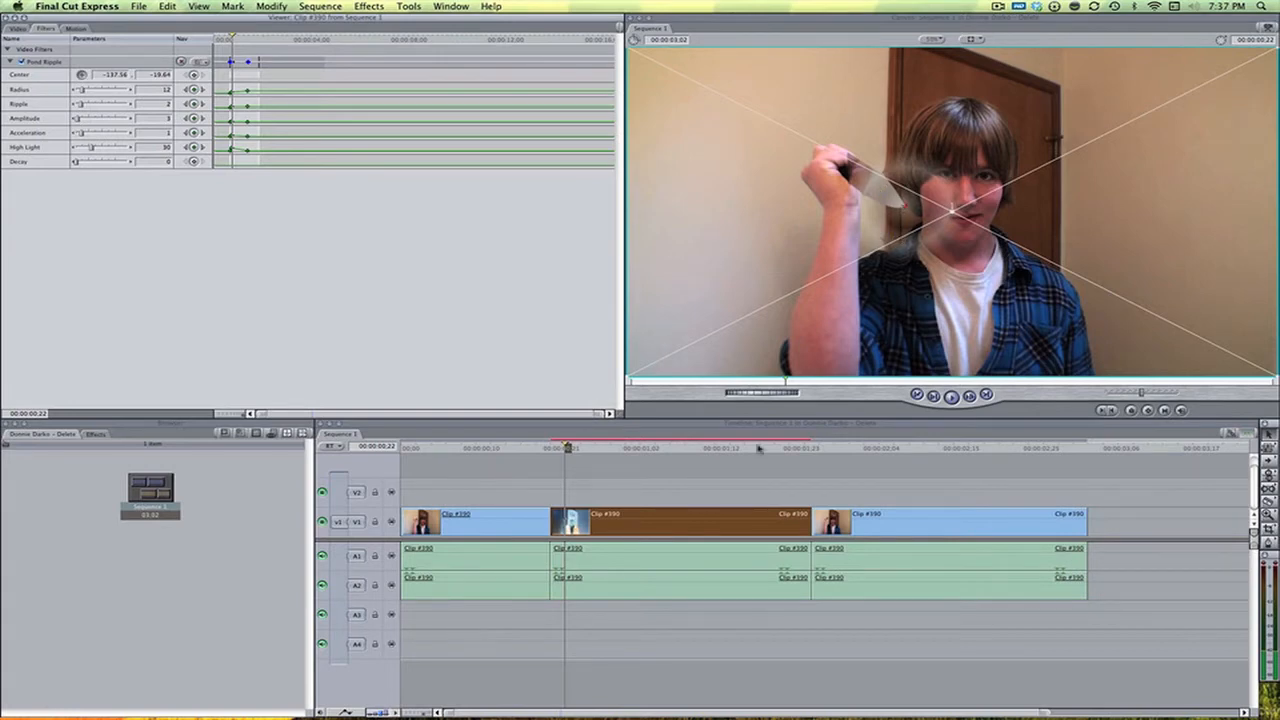
pyautogui.click(320, 6)
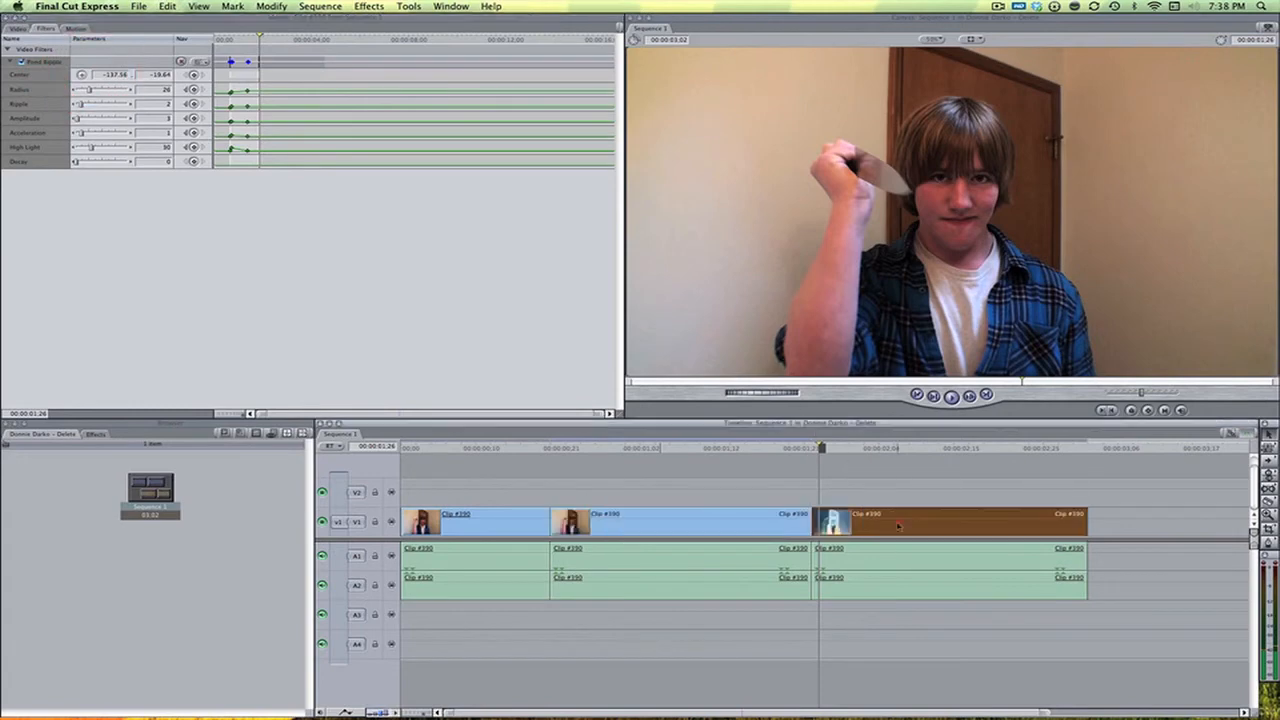
# Load the last clip piece's filter settings to remove its Pond Ripple.
pyautogui.click(167, 6)
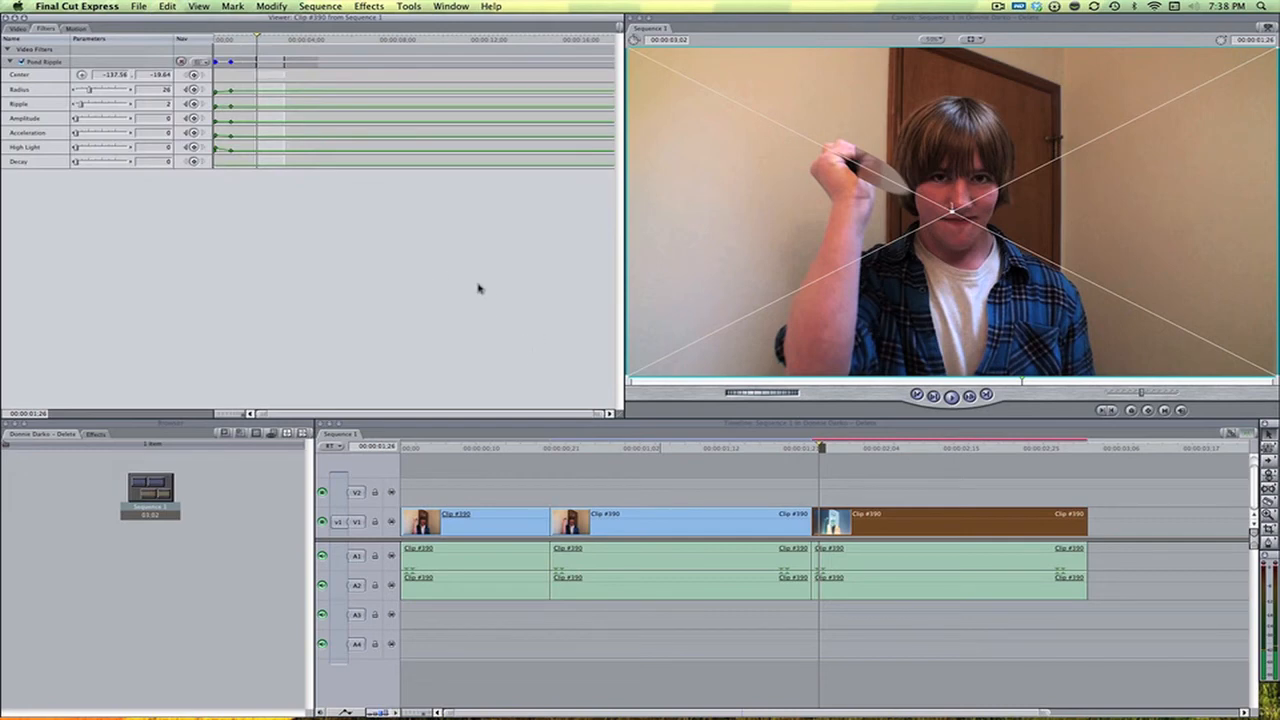
pyautogui.moveTo(414, 240)
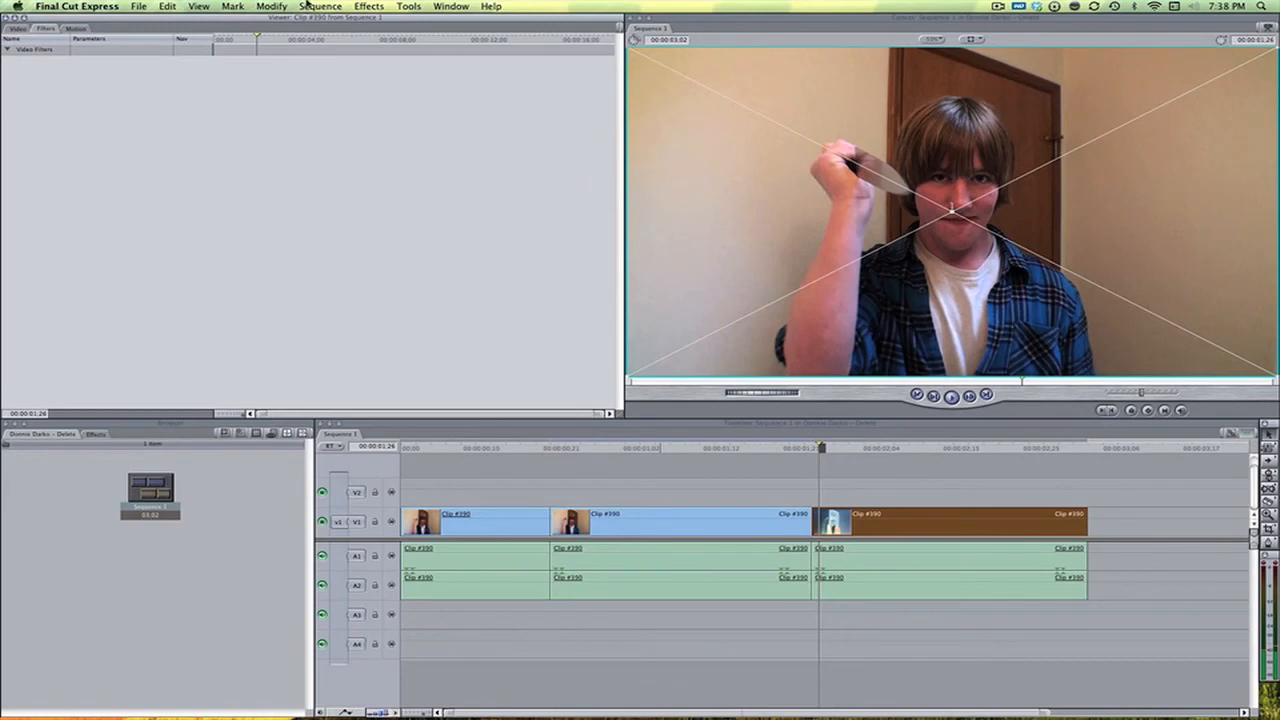
# Add a Color Corrector filter to the middle piece and show its colour wheels.
pyautogui.click(369, 6)
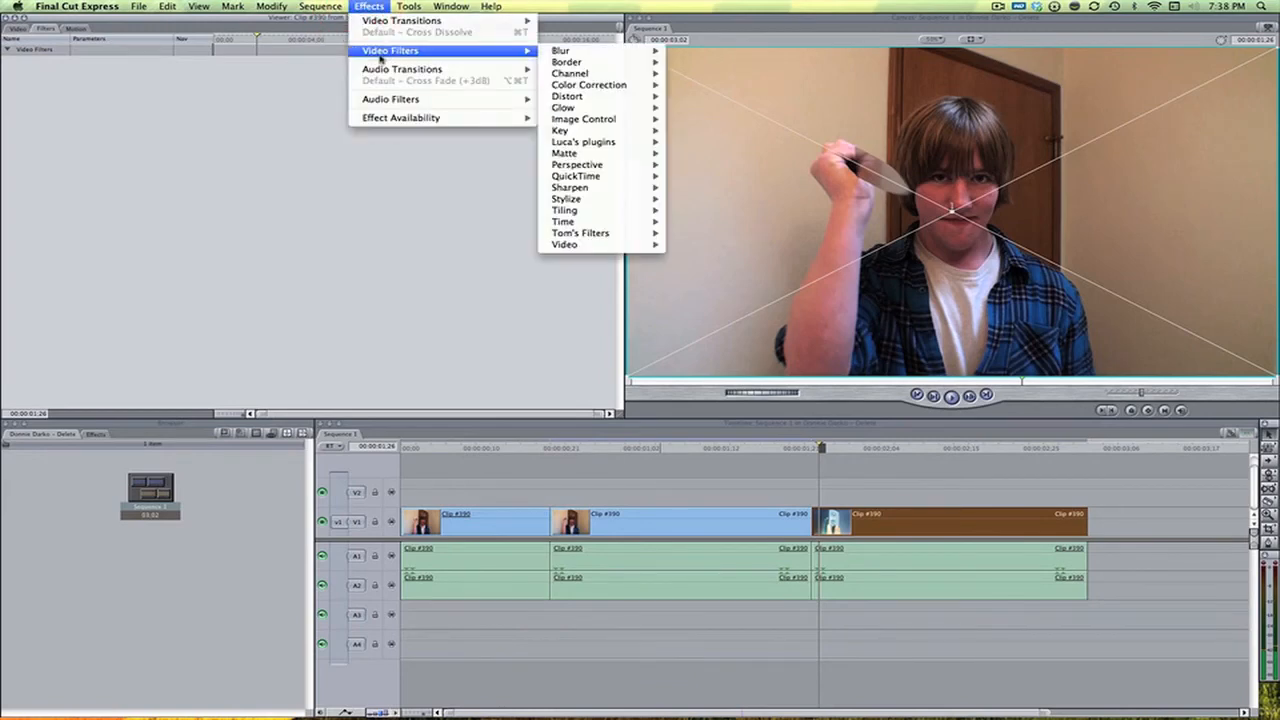
pyautogui.click(740, 512)
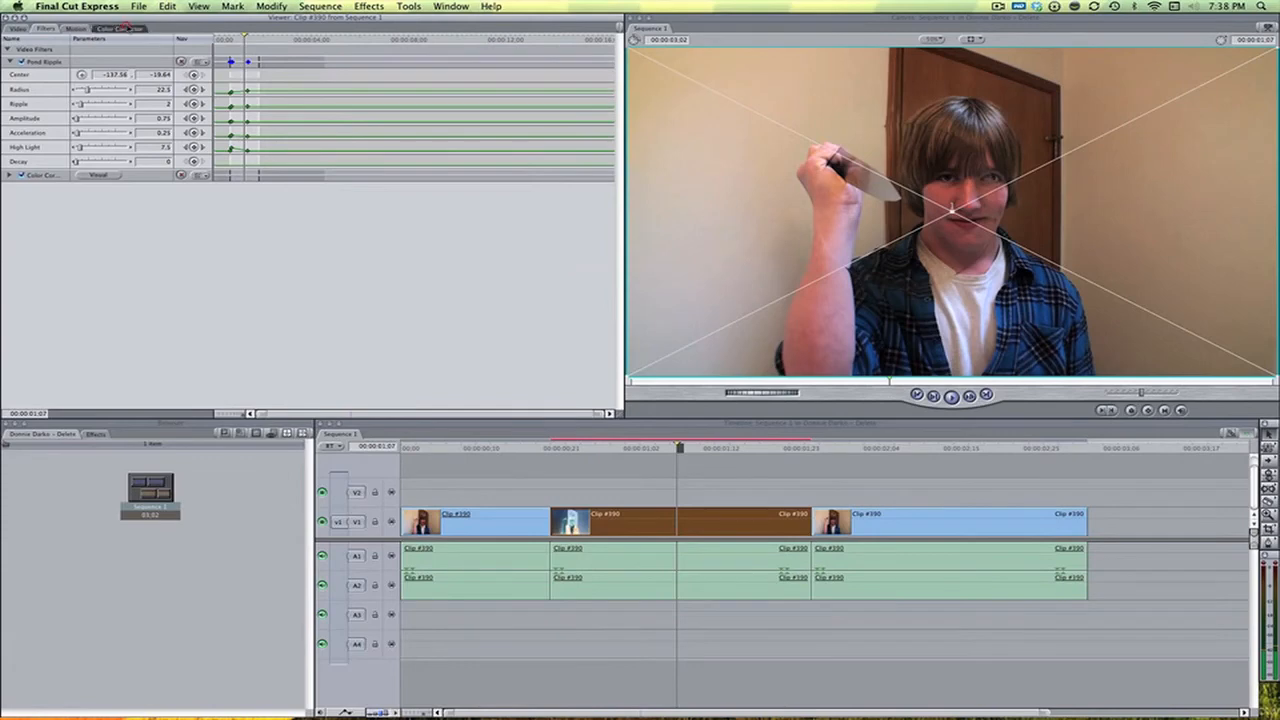
pyautogui.click(118, 28)
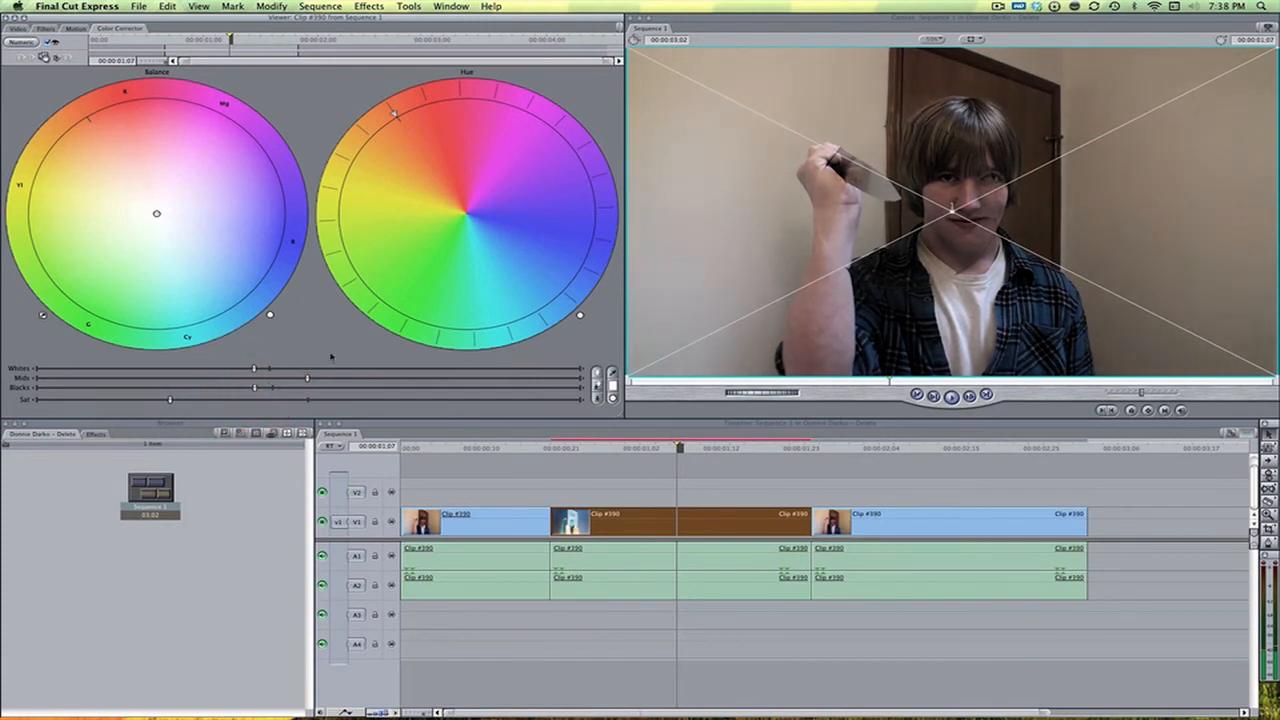
pyautogui.moveTo(208, 161)
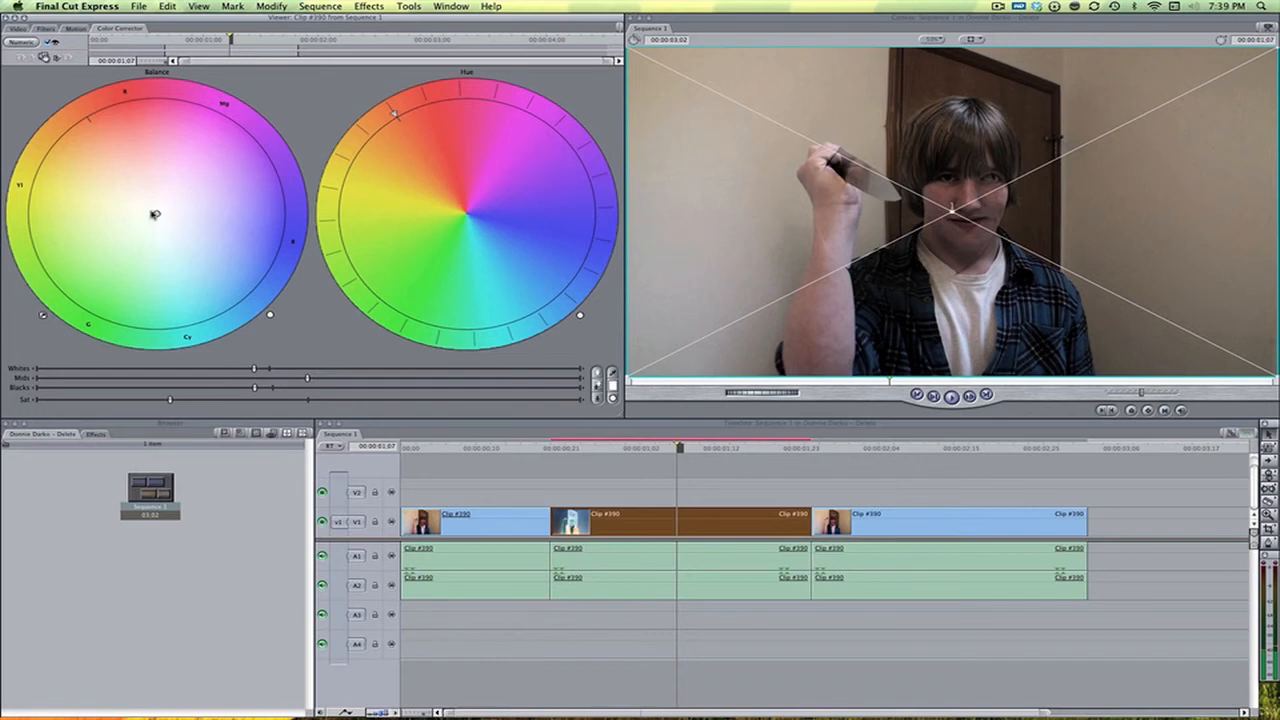
# Drag the Balance wheel's centre point toward blue for a cooler tint.
pyautogui.moveTo(155, 215); pyautogui.dragTo(211, 222)
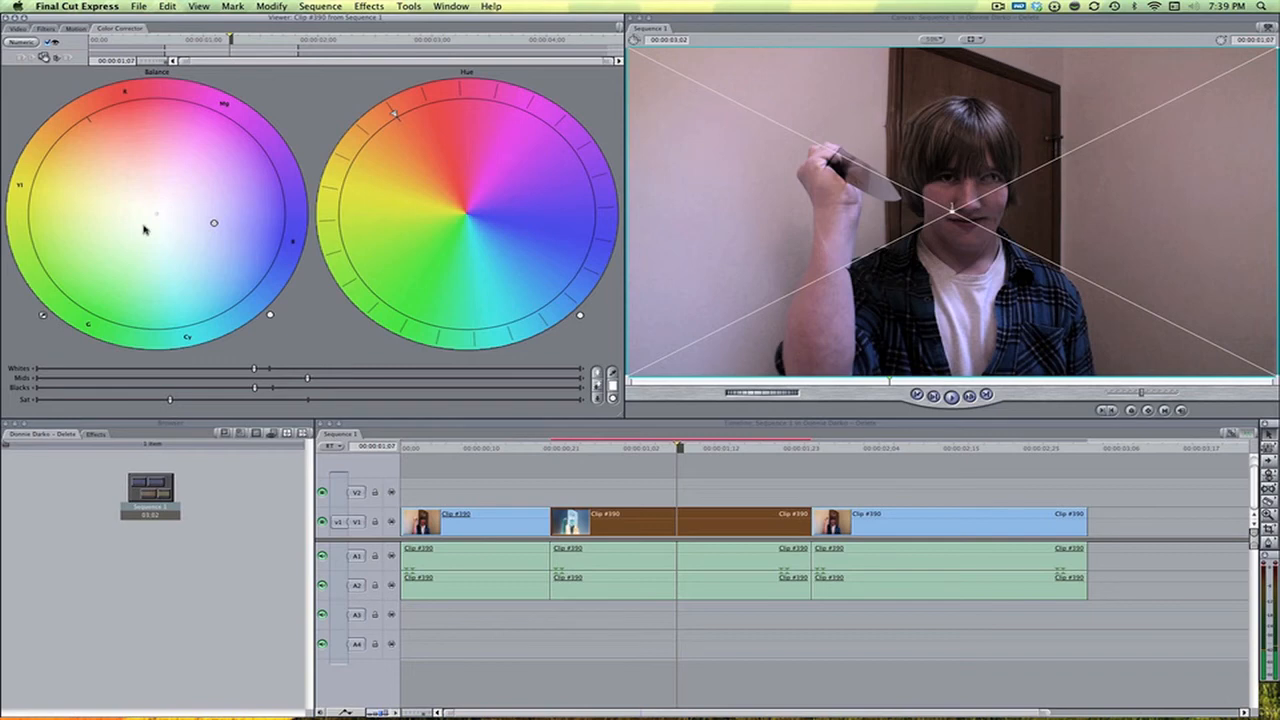
pyautogui.click(320, 6)
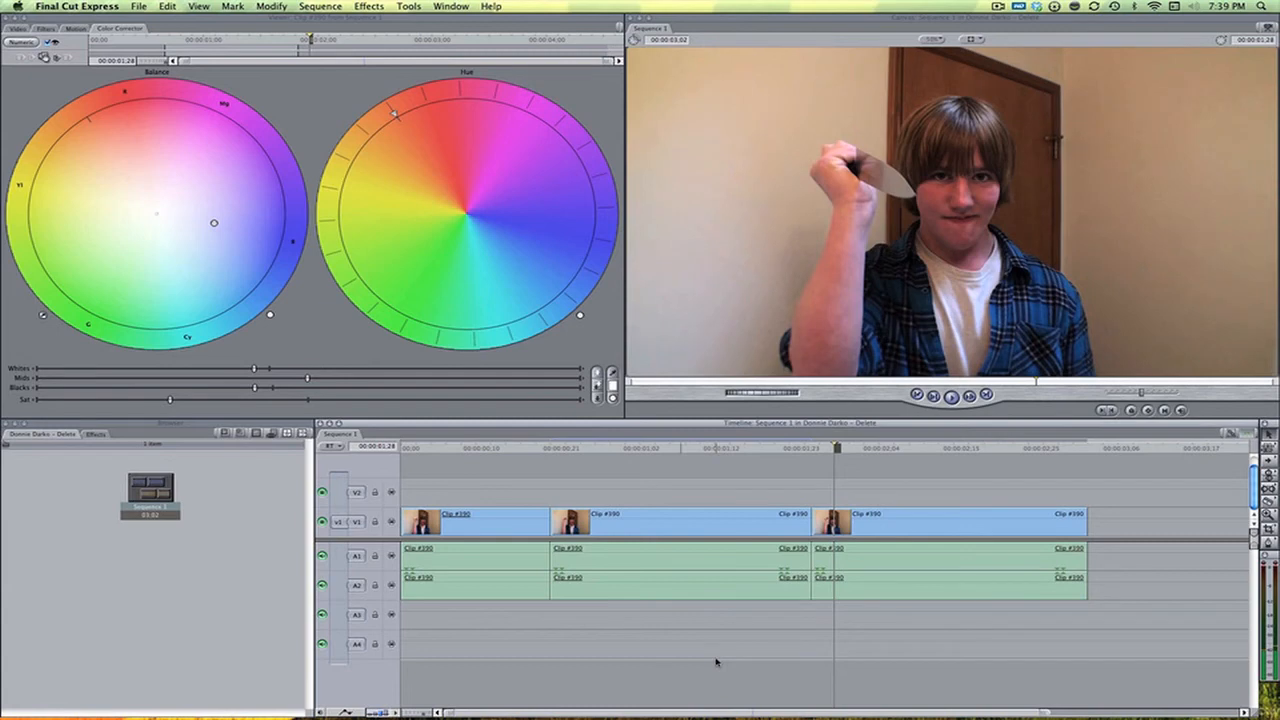
pyautogui.moveTo(923, 526)
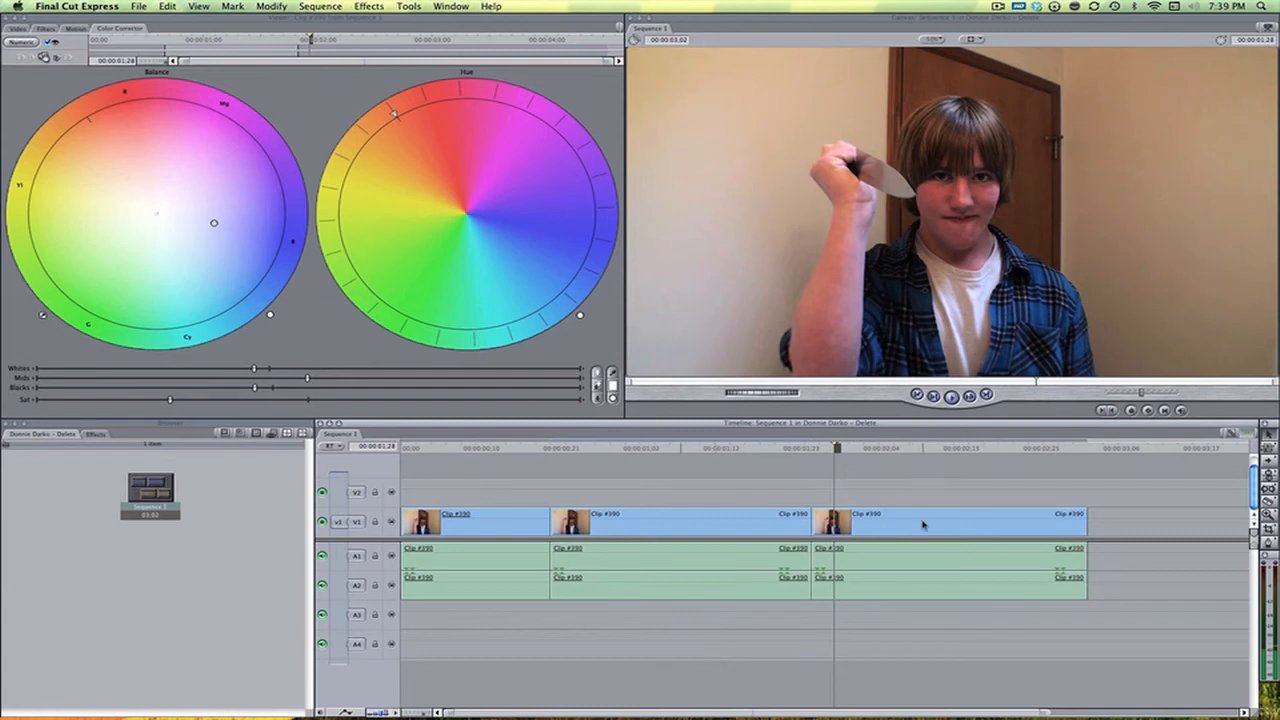